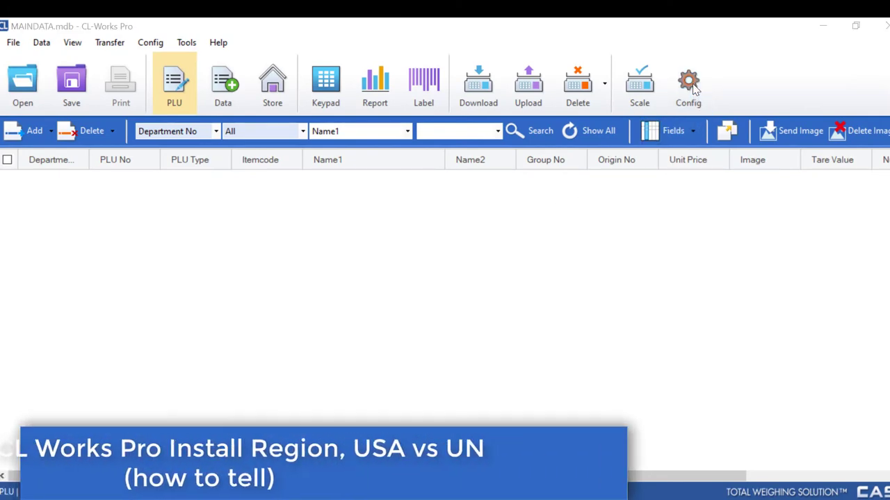
Step: Inspect the CL-Works Pro Configuration region options, confirm no oz unit checkbox, and close it
{"action": "left_click", "coordinate": [688, 83]}
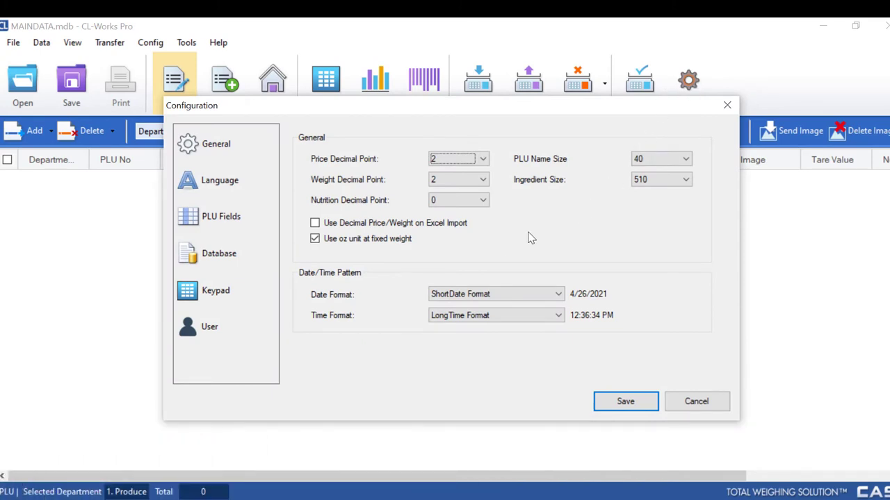
{"action": "mouse_move", "coordinate": [309, 252]}
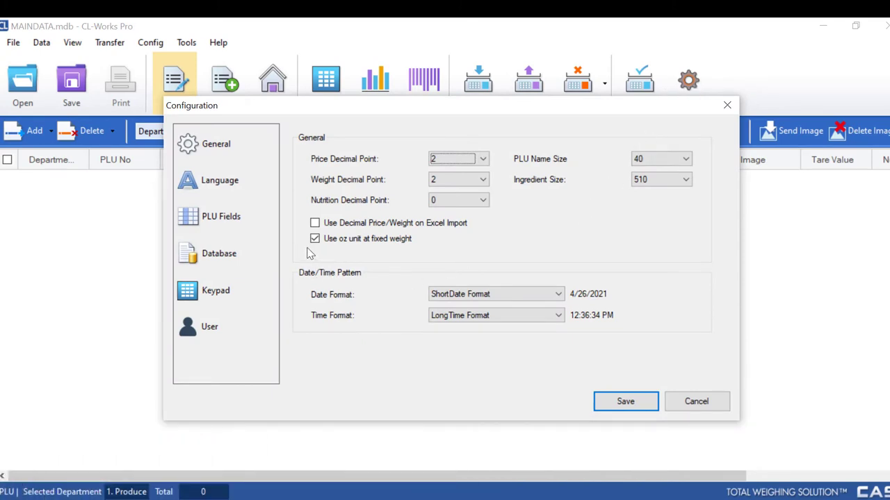
{"action": "mouse_move", "coordinate": [348, 261]}
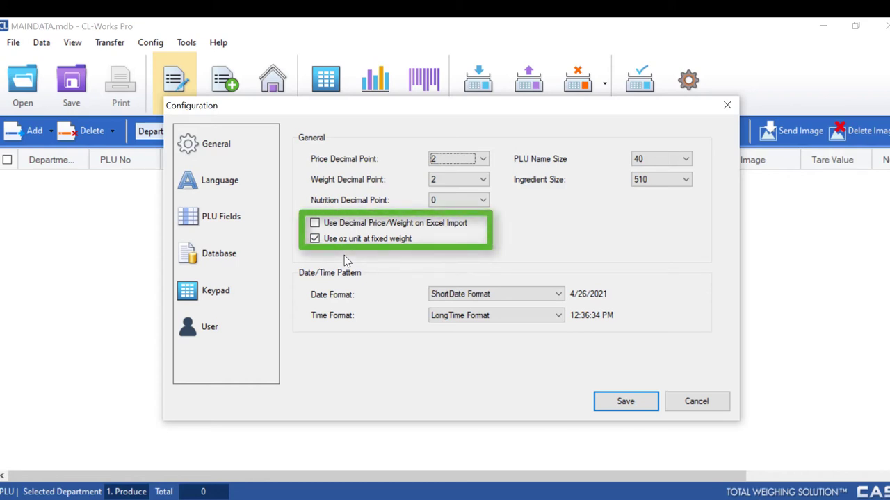
{"action": "mouse_move", "coordinate": [671, 297]}
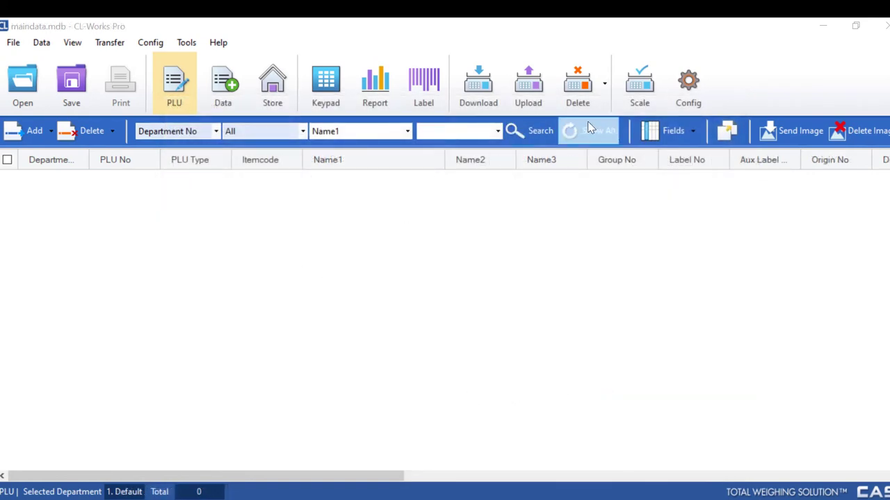
{"action": "left_click", "coordinate": [688, 80]}
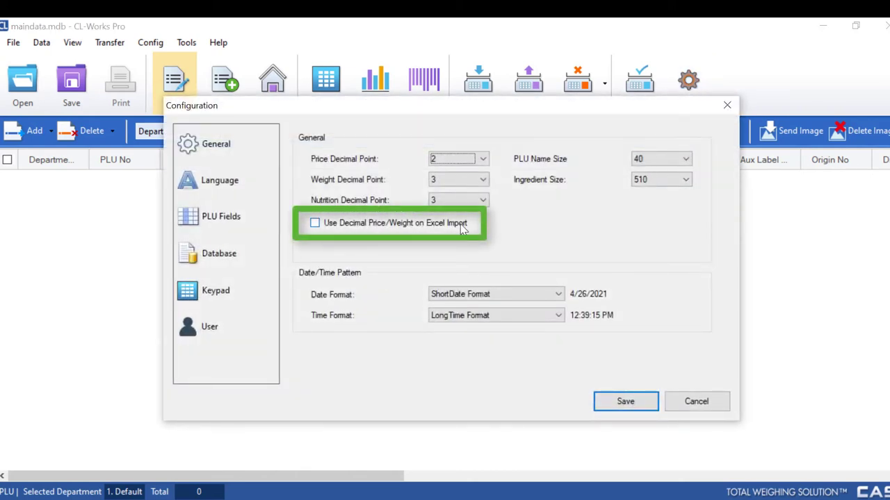
{"action": "mouse_move", "coordinate": [452, 249]}
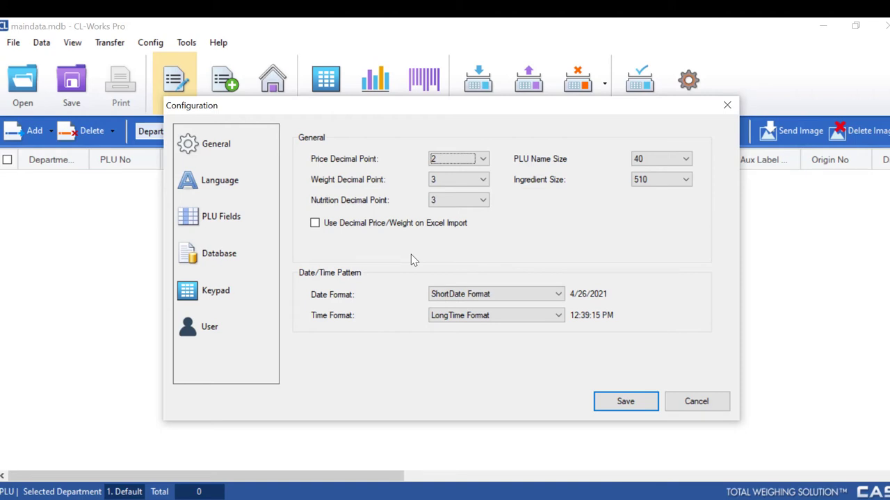
{"action": "mouse_move", "coordinate": [695, 142]}
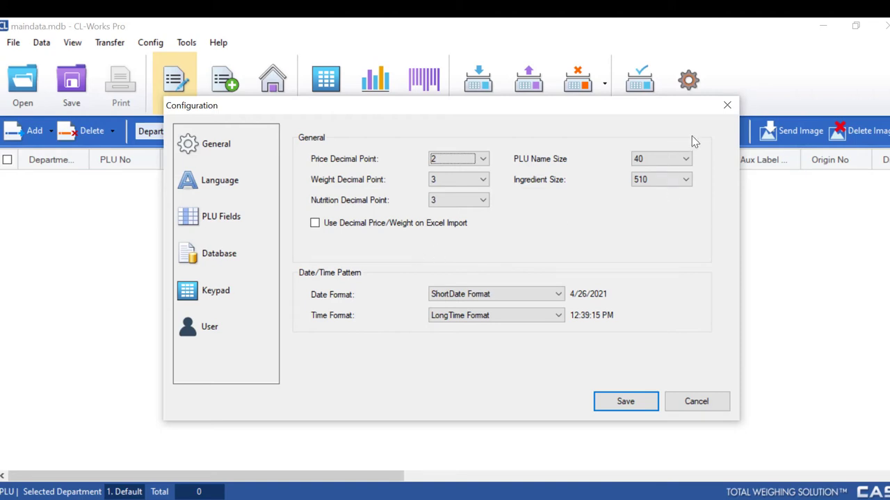
{"action": "left_click", "coordinate": [696, 401]}
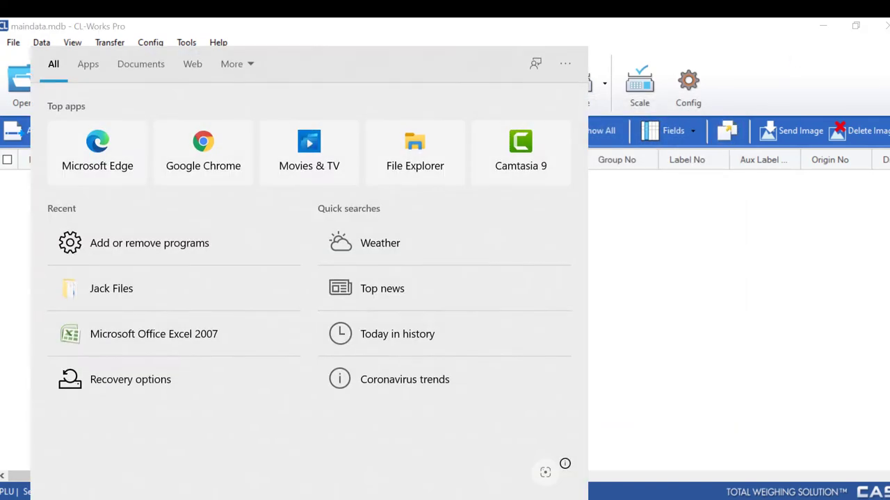
Step: Search 'unin' for Add or remove programs and locate CL-Works Pro 1.0.3 in Apps & features
{"action": "type", "text": "unin"}
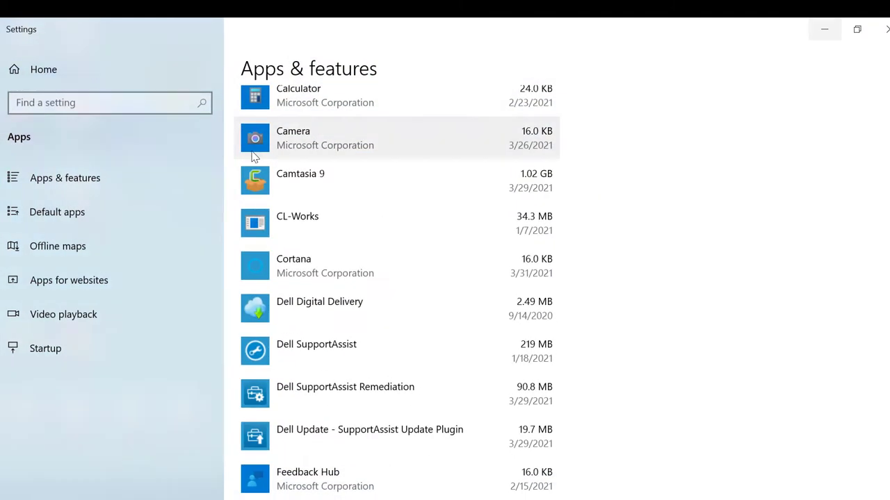
{"action": "scroll", "scroll_direction": "down", "scroll_amount": 3}
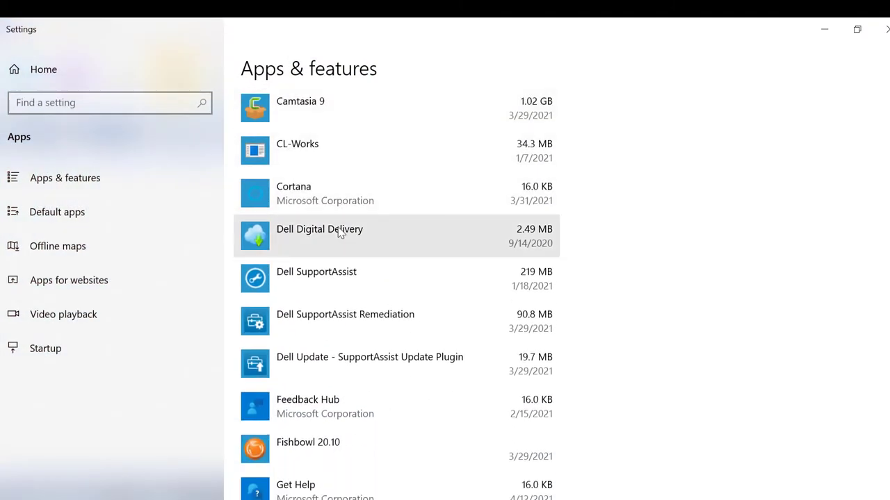
{"action": "scroll", "scroll_direction": "up", "scroll_amount": 3}
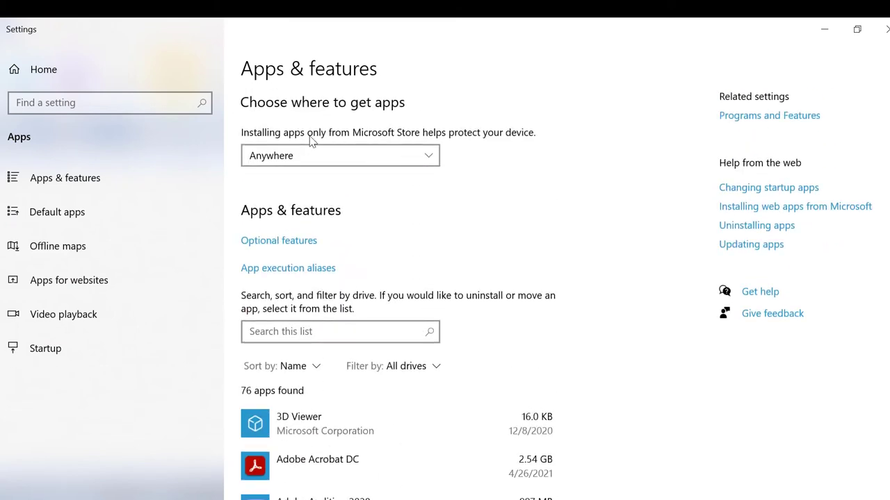
{"action": "scroll", "scroll_direction": "down", "scroll_amount": 3}
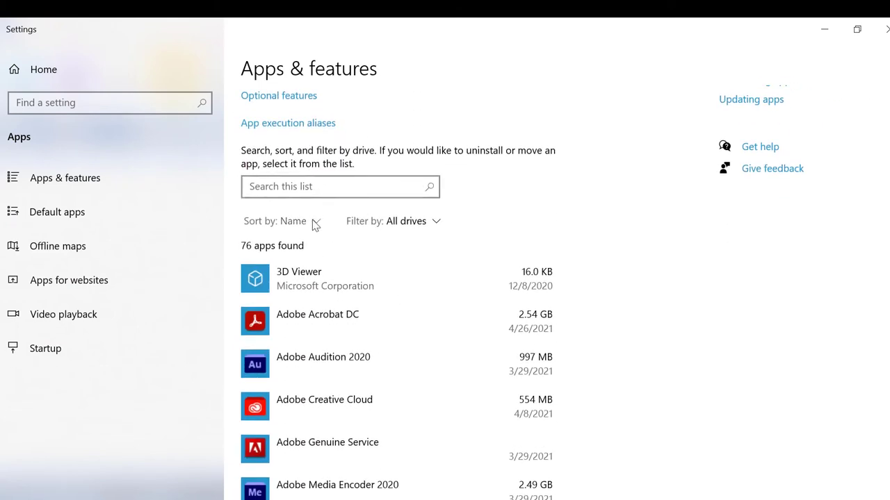
{"action": "scroll", "scroll_direction": "down", "scroll_amount": 3}
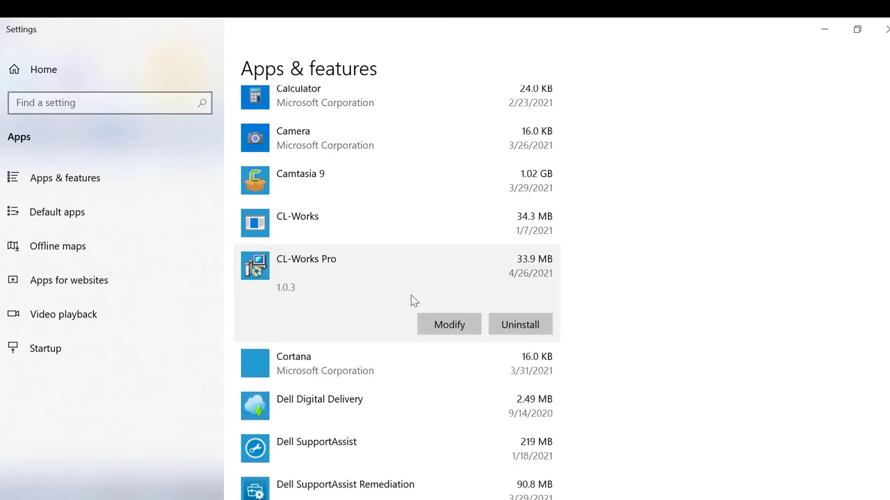
Step: Start uninstalling CL-Works Pro and confirm complete removal of all features
{"action": "left_click", "coordinate": [520, 325]}
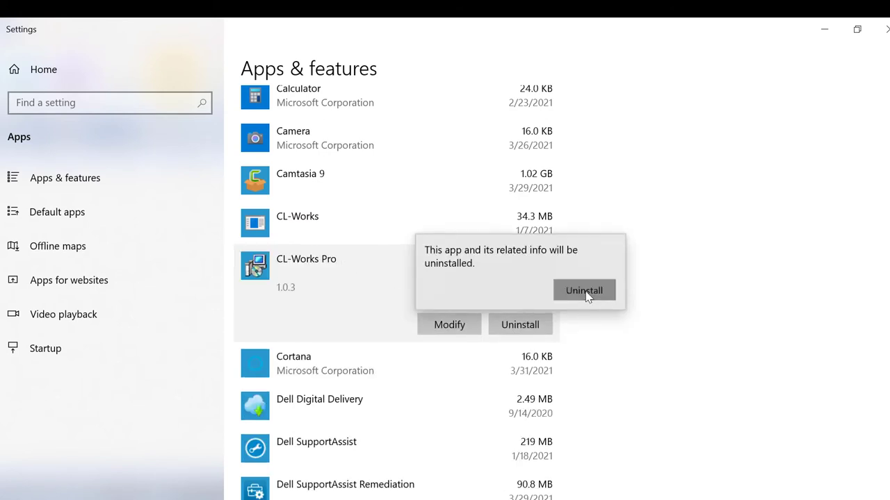
{"action": "left_click", "coordinate": [584, 290]}
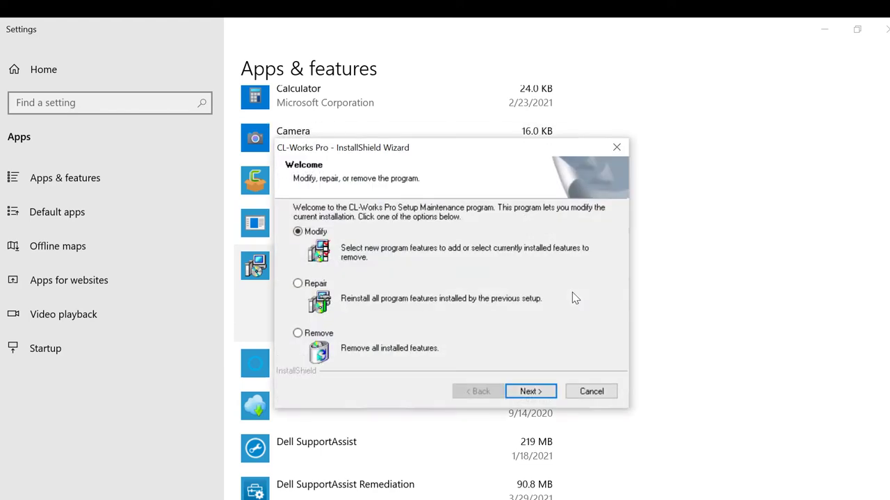
{"action": "left_click", "coordinate": [298, 333]}
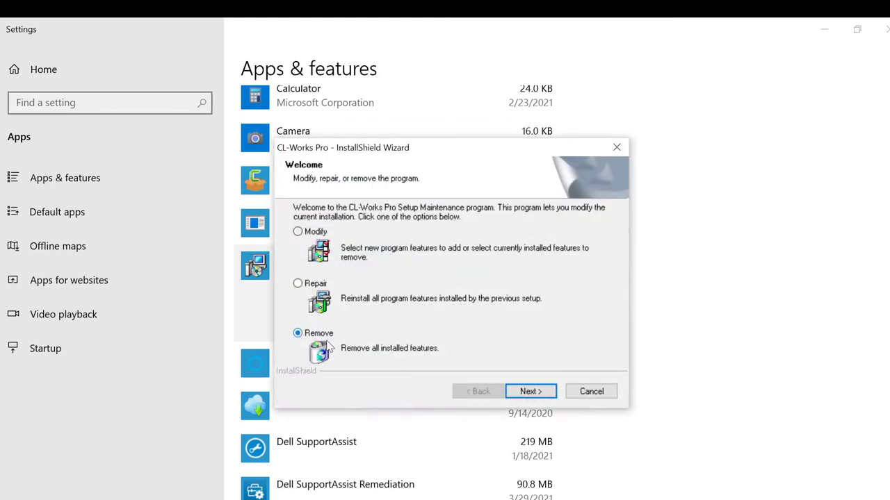
{"action": "left_click", "coordinate": [530, 391]}
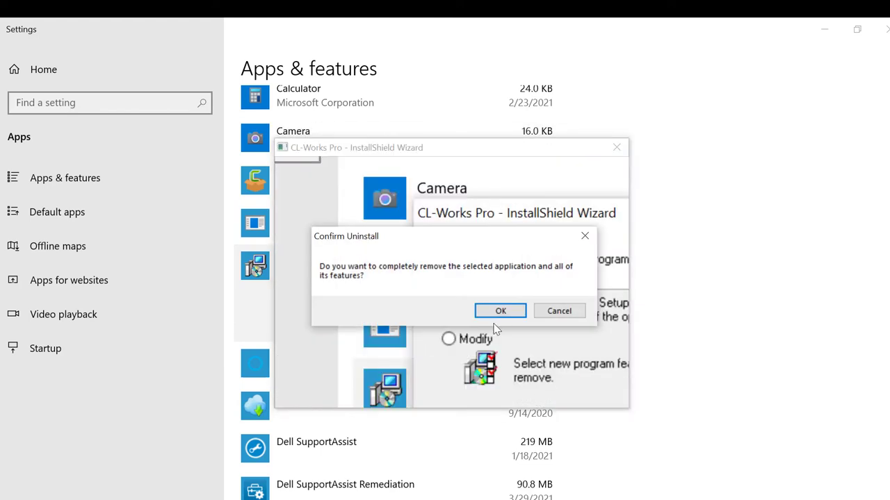
{"action": "left_click", "coordinate": [501, 311]}
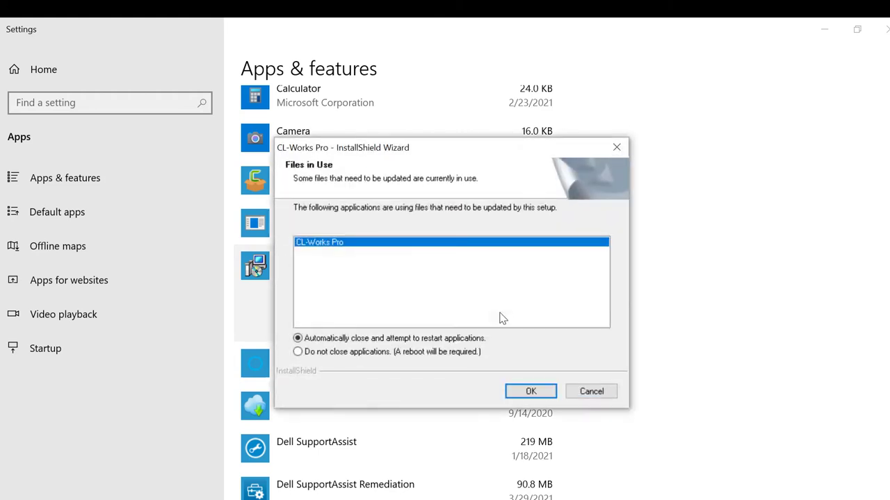
{"action": "mouse_move", "coordinate": [522, 364]}
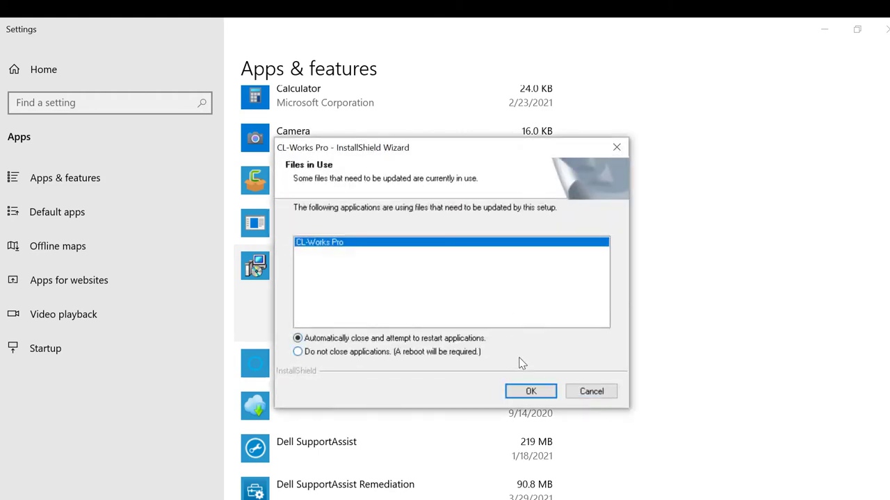
{"action": "mouse_move", "coordinate": [523, 368]}
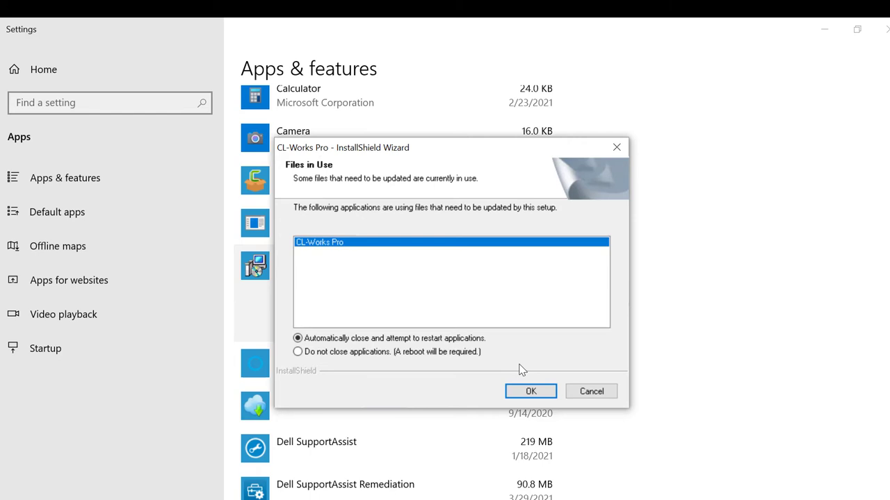
Step: Let setup close CL-Works Pro, retry error 1306, and acknowledge fatal error -1603
{"action": "left_click", "coordinate": [530, 391]}
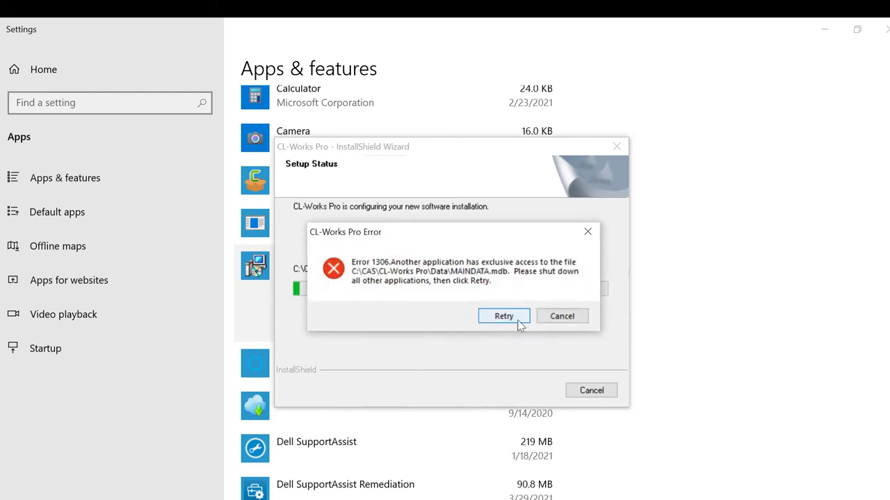
{"action": "left_click", "coordinate": [503, 316]}
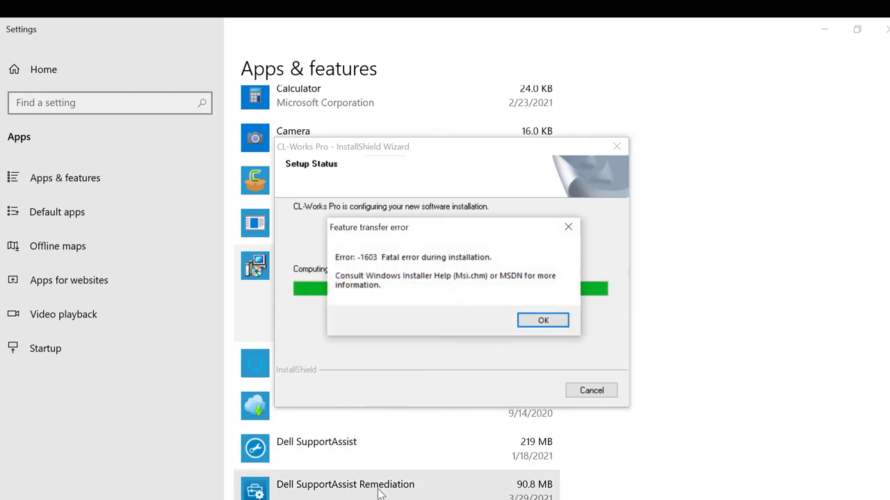
{"action": "left_click", "coordinate": [543, 319]}
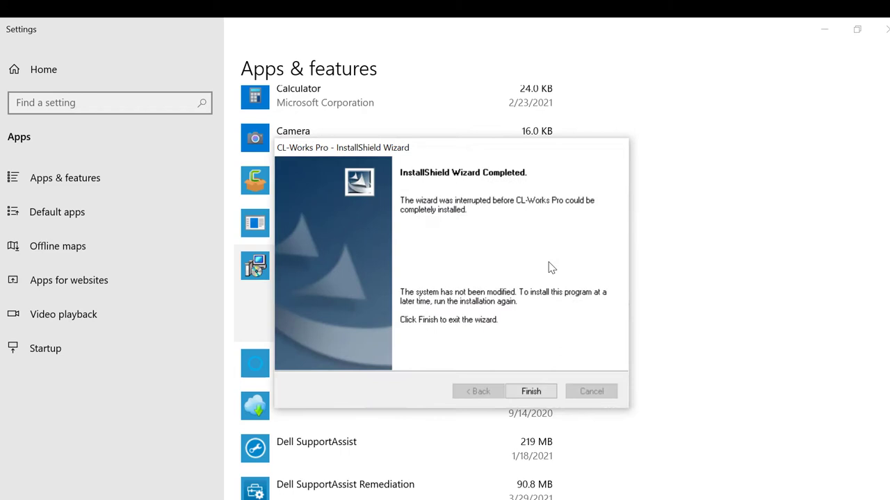
Step: Exit the interrupted wizard, rerun the CL-Works Pro Remove uninstall, and finish maintenance
{"action": "left_click", "coordinate": [531, 390]}
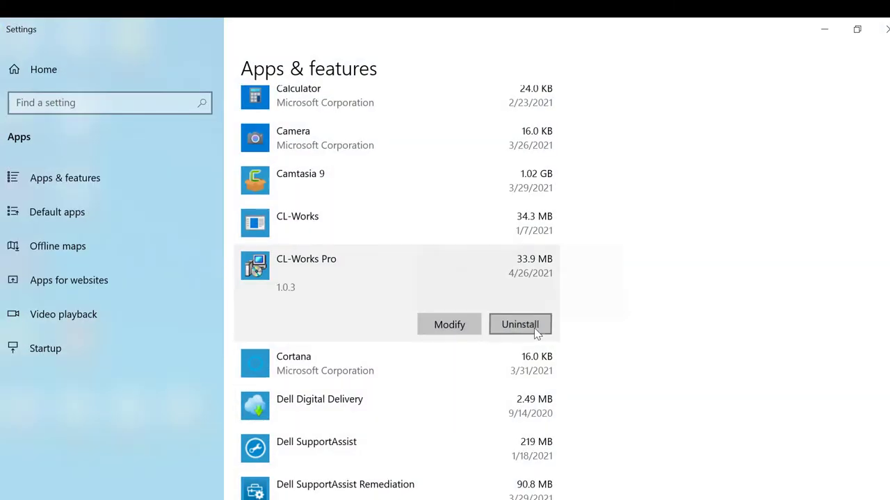
{"action": "left_click", "coordinate": [520, 324]}
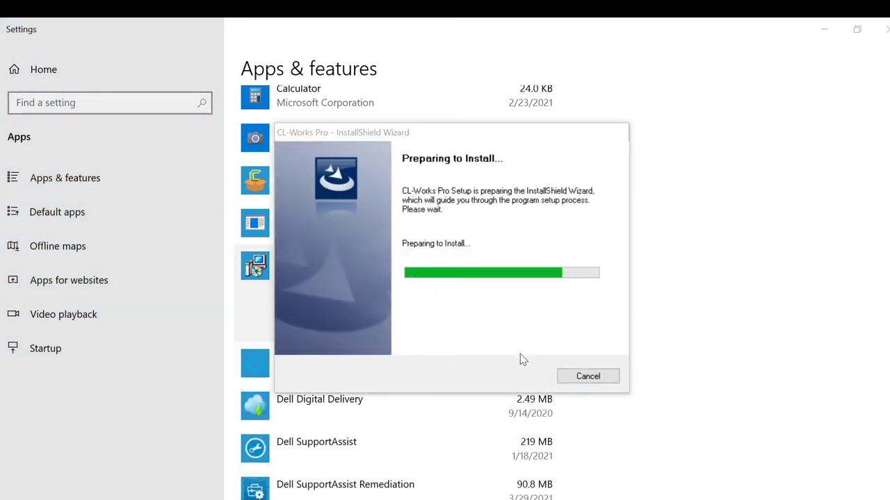
{"action": "mouse_move", "coordinate": [502, 362]}
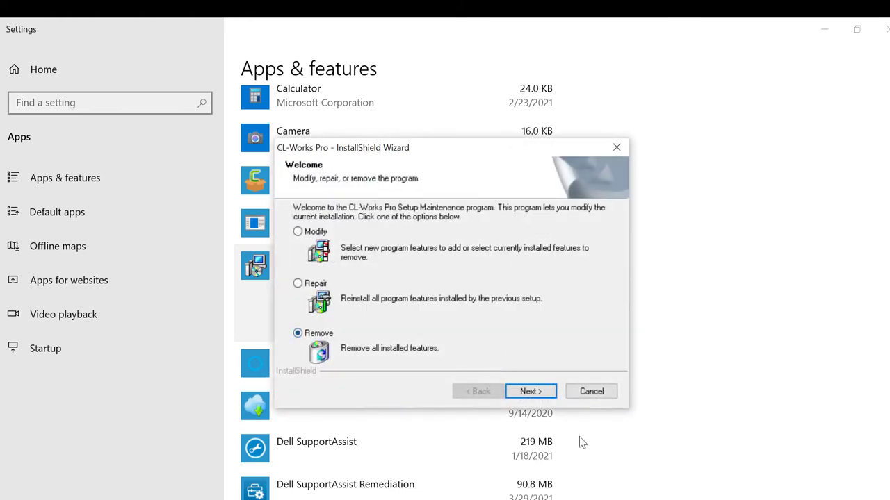
{"action": "left_click", "coordinate": [530, 391]}
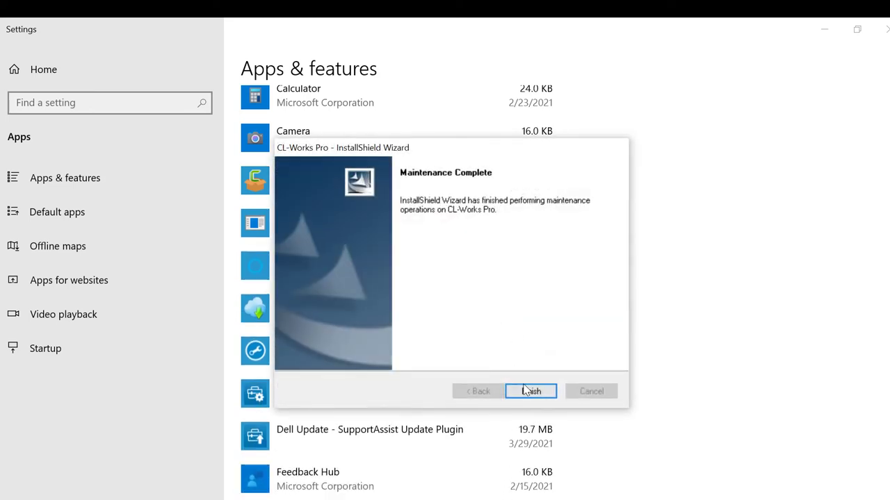
{"action": "left_click", "coordinate": [530, 391]}
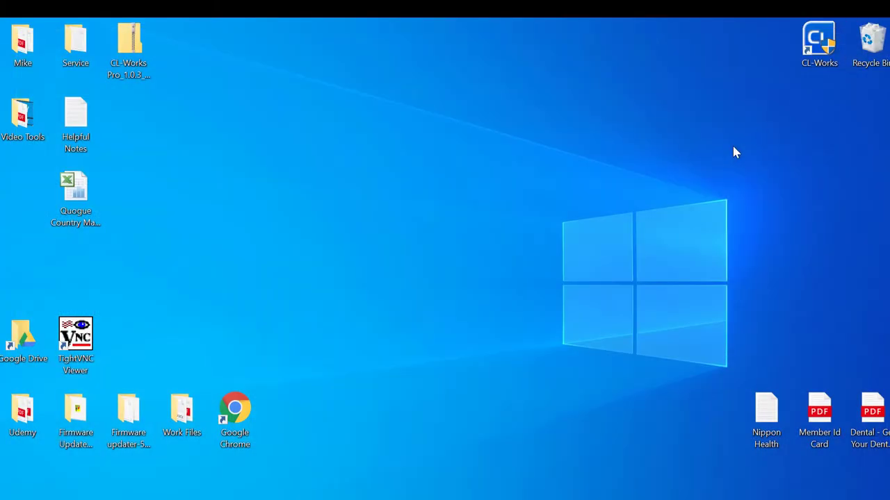